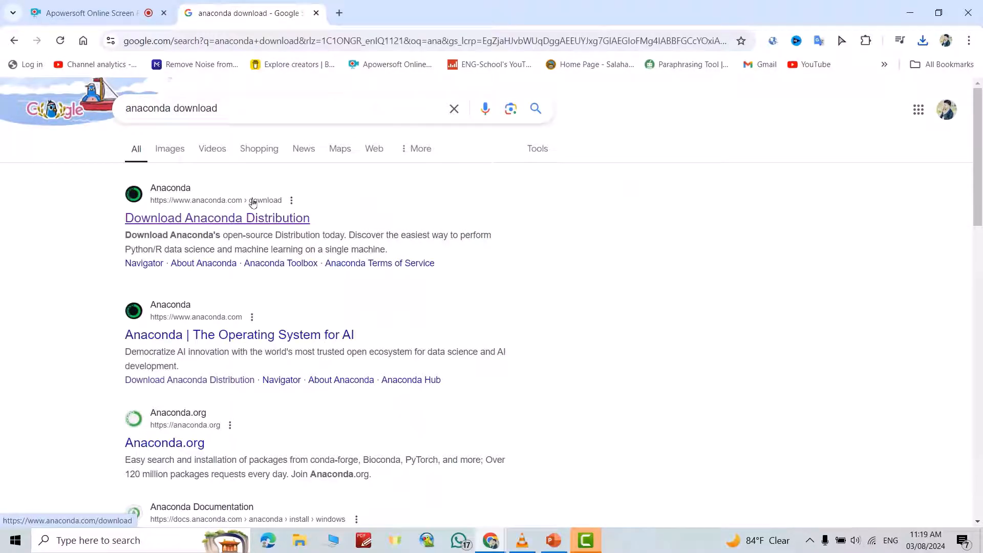
# Download the Anaconda Windows installer from anaconda.com, skipping registration, and reveal it in Downloads.
pyautogui.click(217, 217)
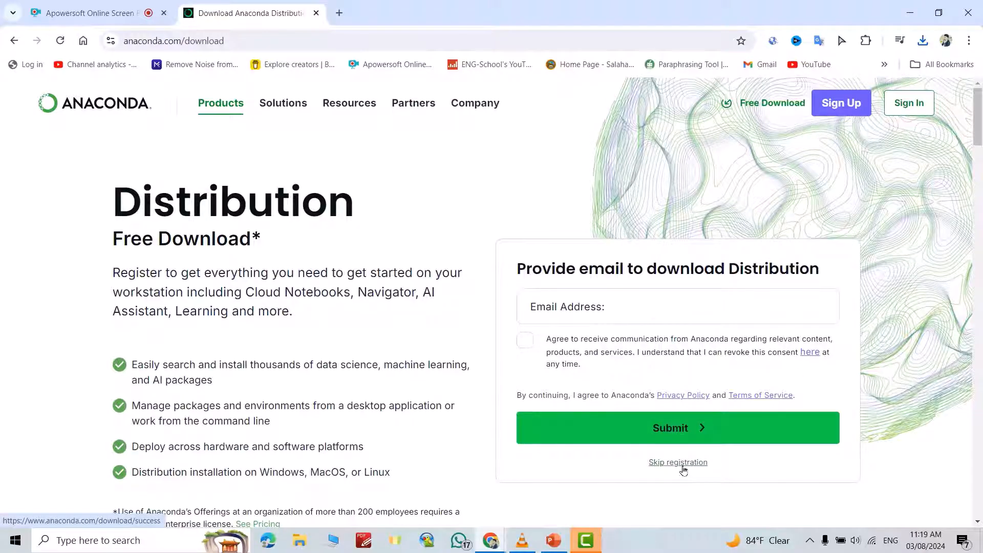
pyautogui.click(678, 462)
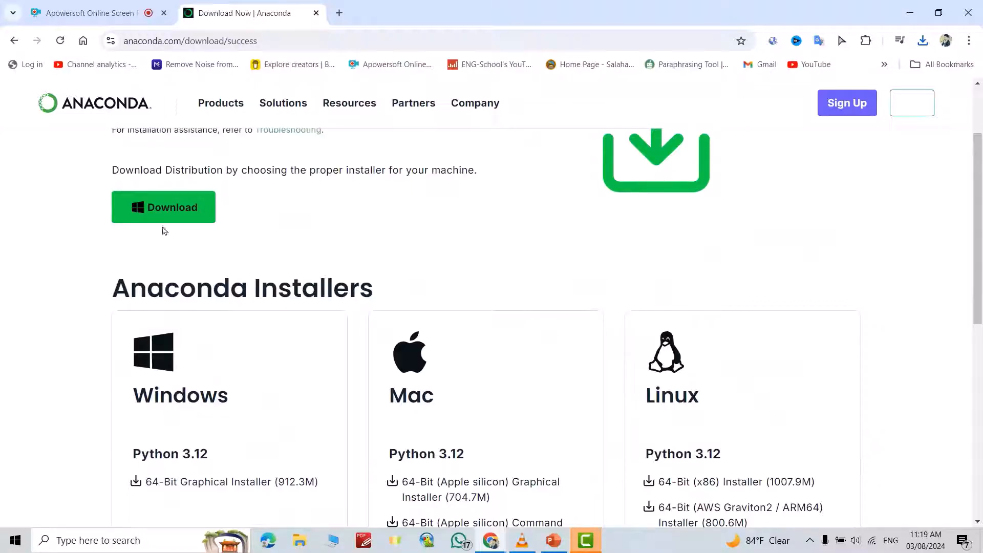
pyautogui.click(163, 207)
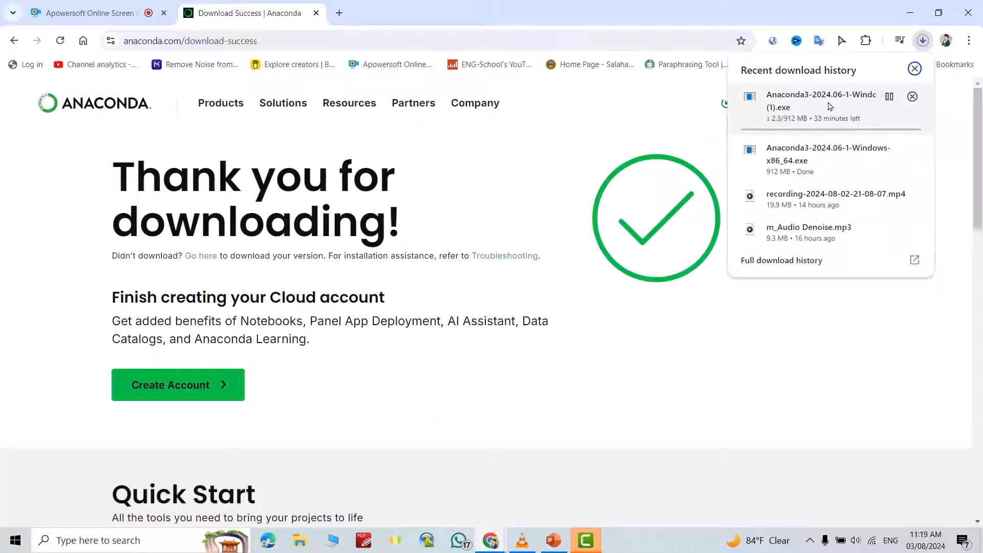
pyautogui.click(911, 96)
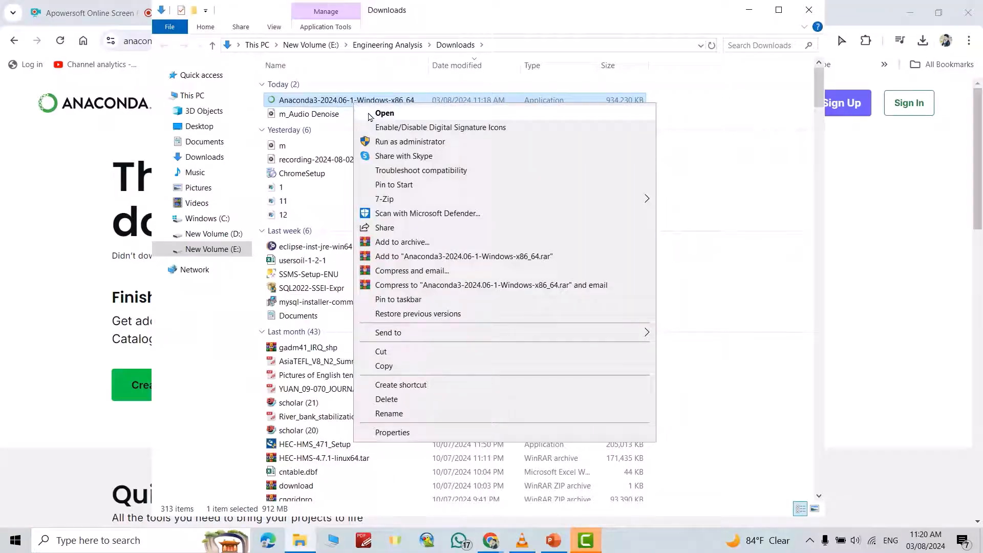
# Run Anaconda3 Setup for Just Me in the default folder and start the installation.
pyautogui.click(385, 112)
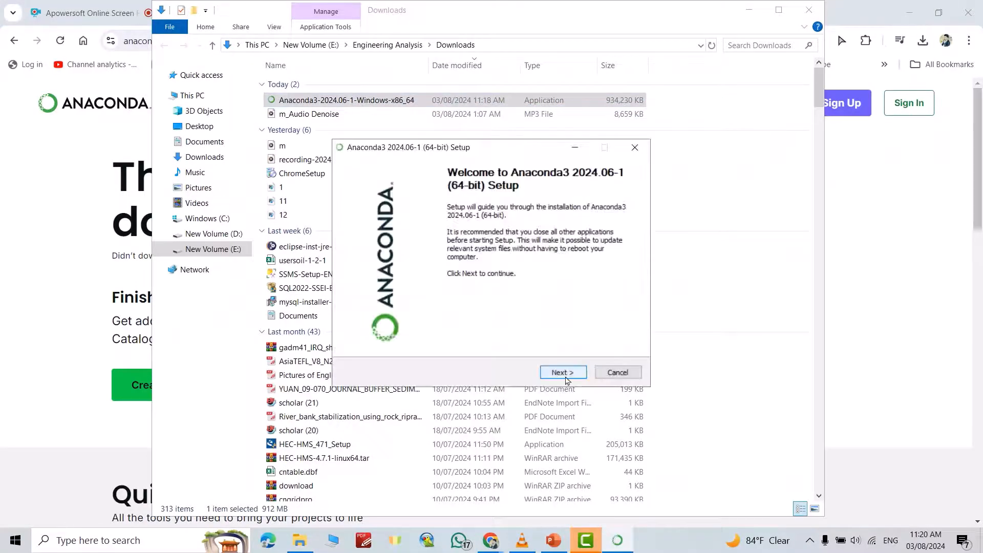
pyautogui.click(563, 372)
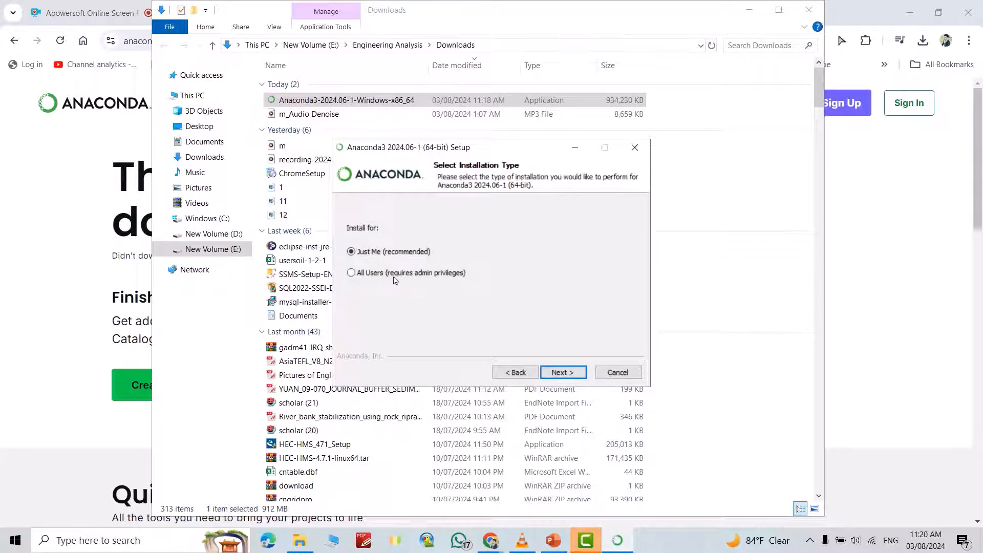
pyautogui.click(563, 373)
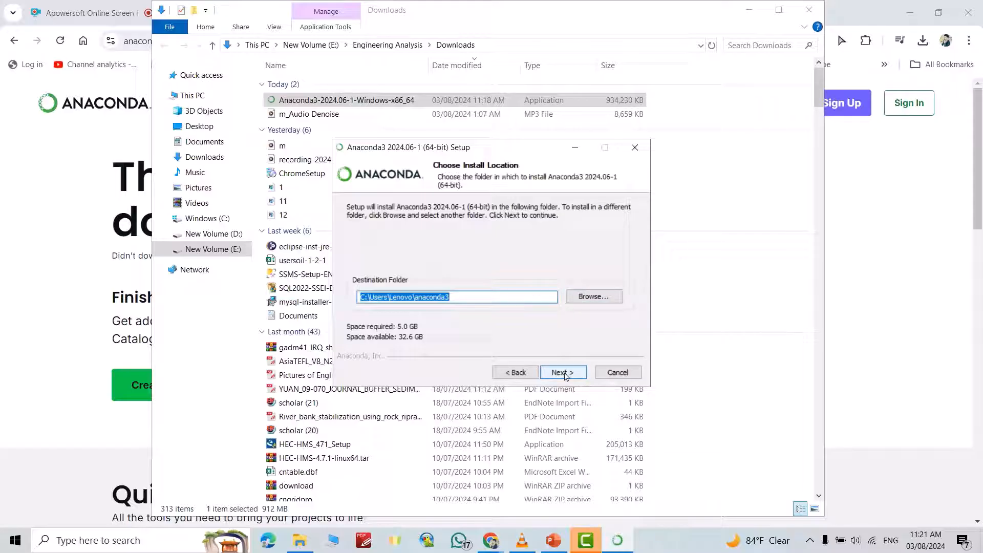
pyautogui.click(563, 373)
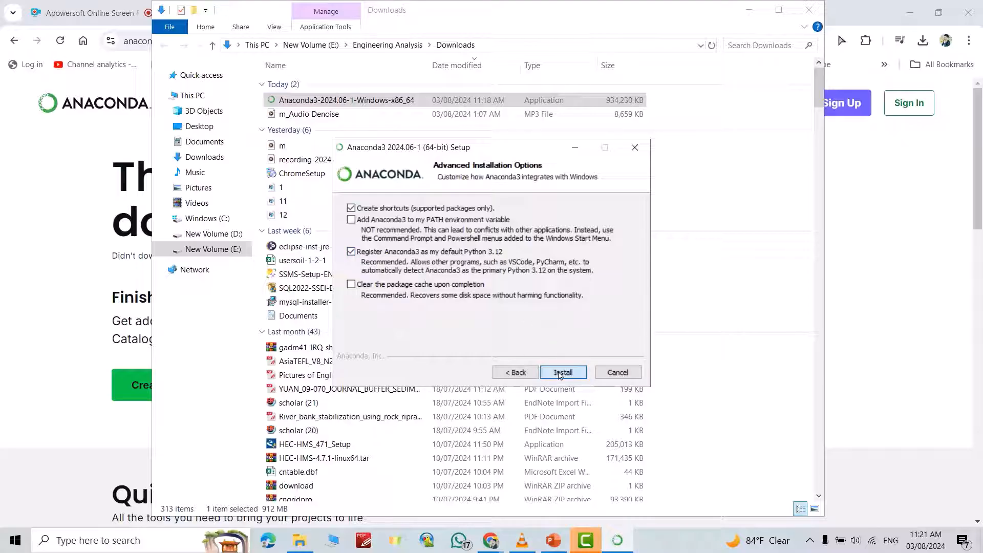
pyautogui.click(563, 373)
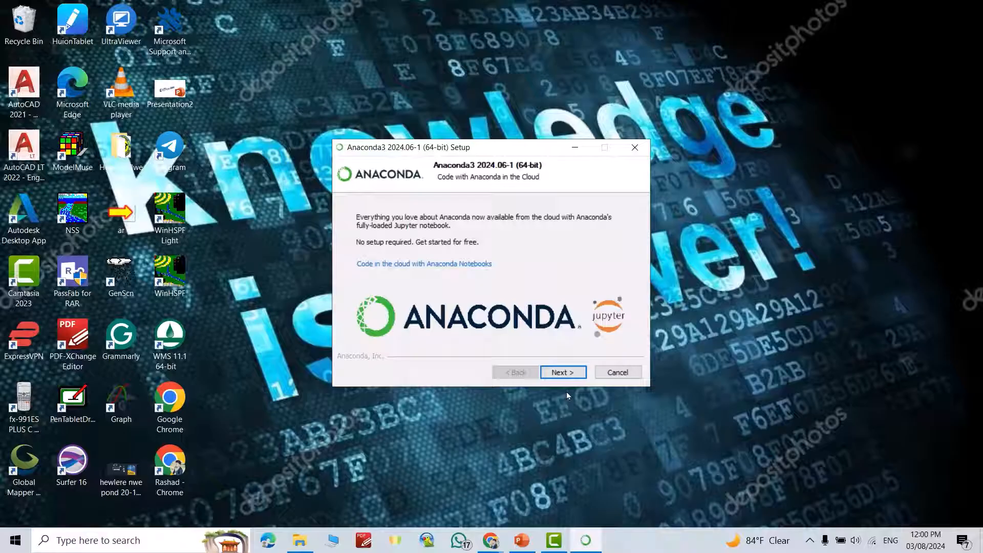
# Search Windows Start for 'anaconda Navigator' and launch Anaconda Navigator.
pyautogui.click(563, 373)
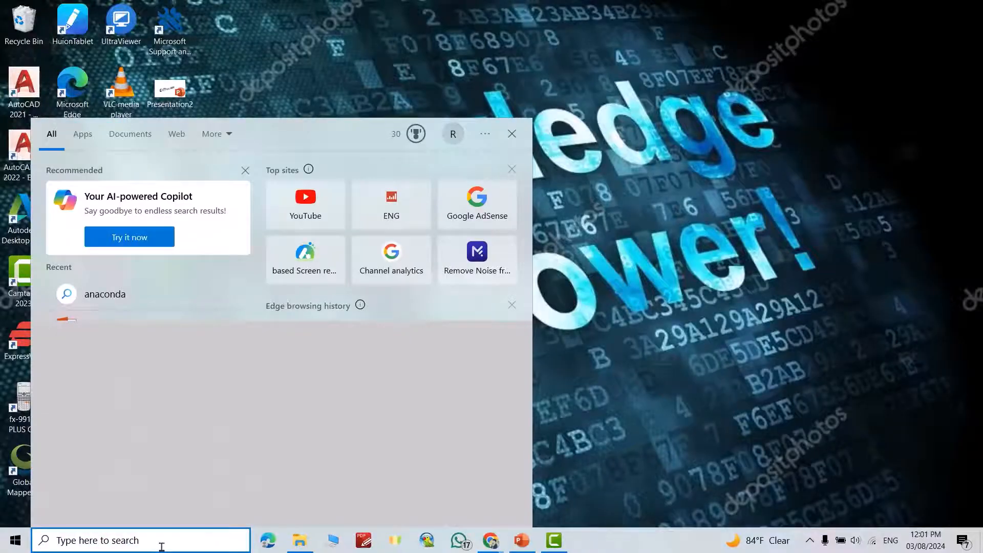
pyautogui.write('anaconda Navigator')
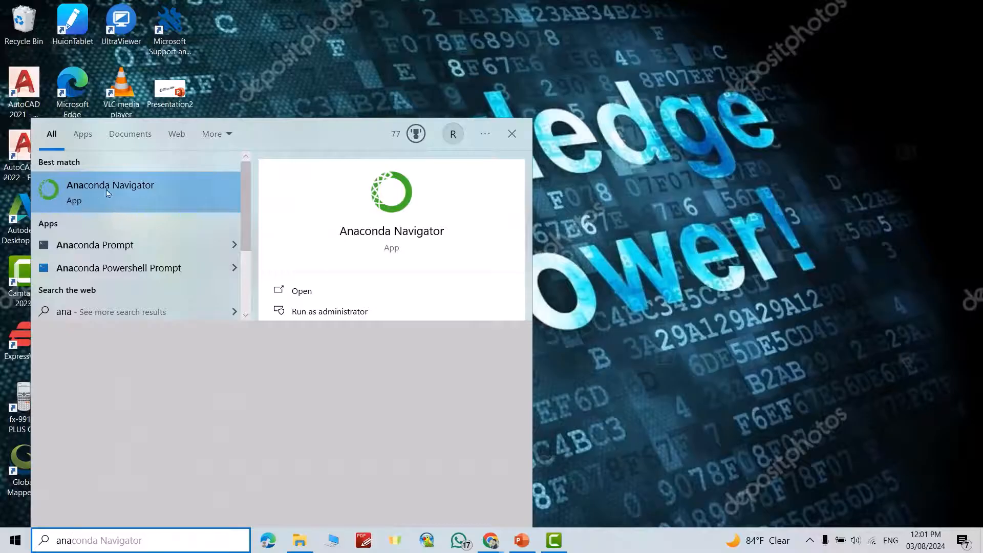
pyautogui.click(111, 193)
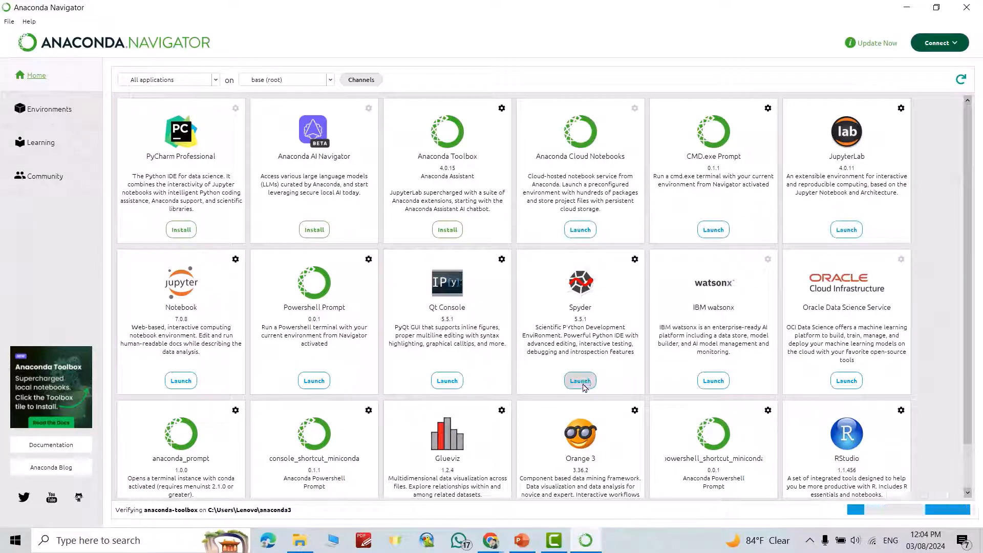
pyautogui.click(580, 380)
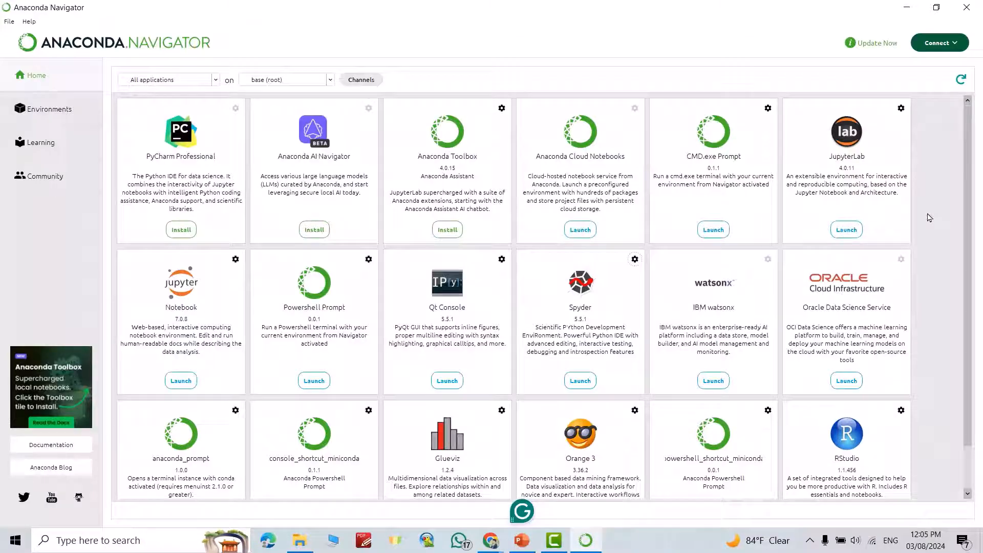
pyautogui.moveTo(306, 230)
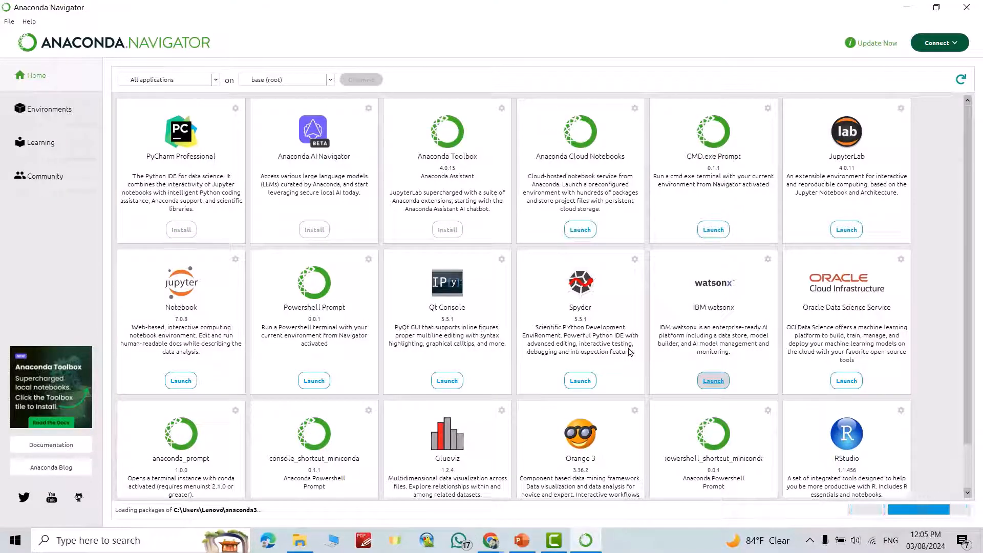
pyautogui.moveTo(960, 19)
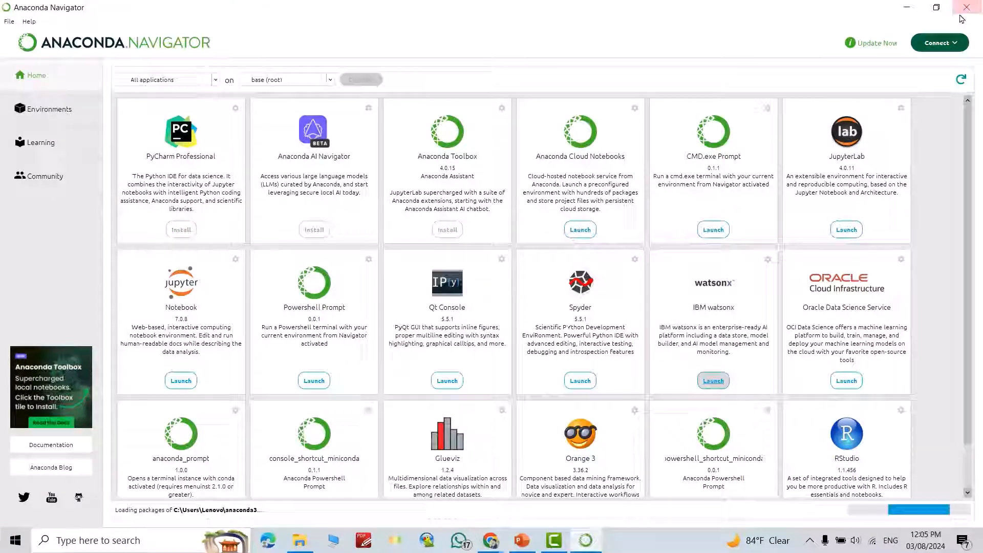